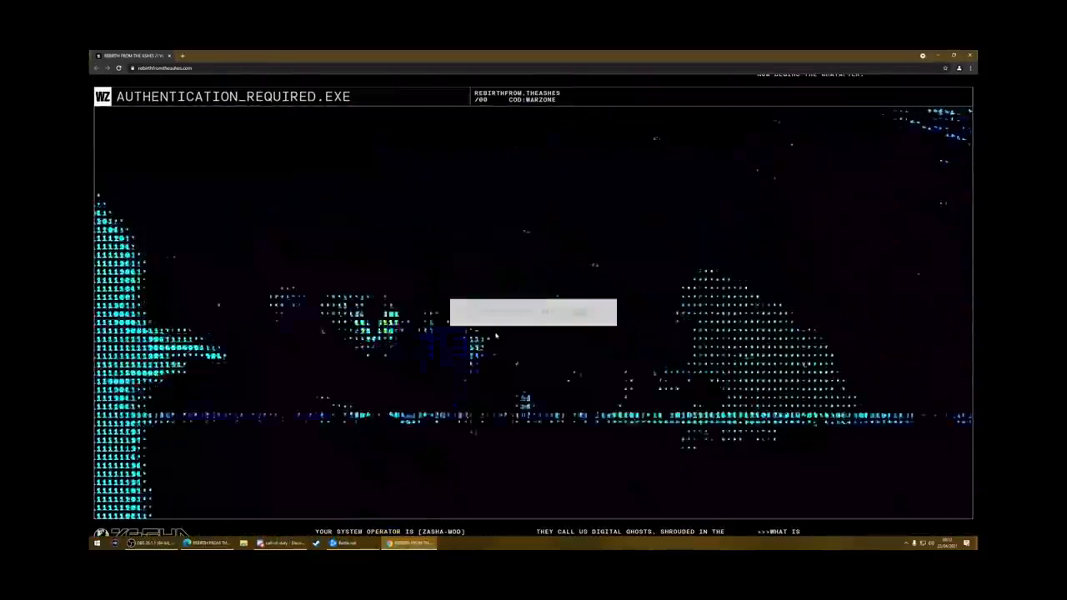
# Open the incoming audio recording ZASHA_03REC_001.WAV from the glowing spot on the authentication screen.
pyautogui.scroll(3)
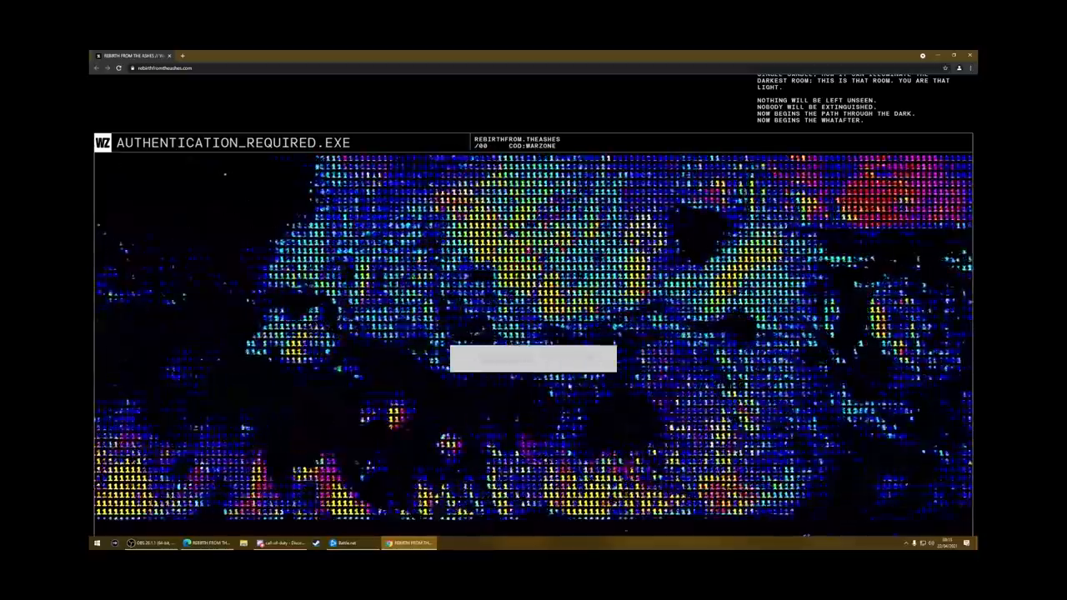
pyautogui.click(534, 359)
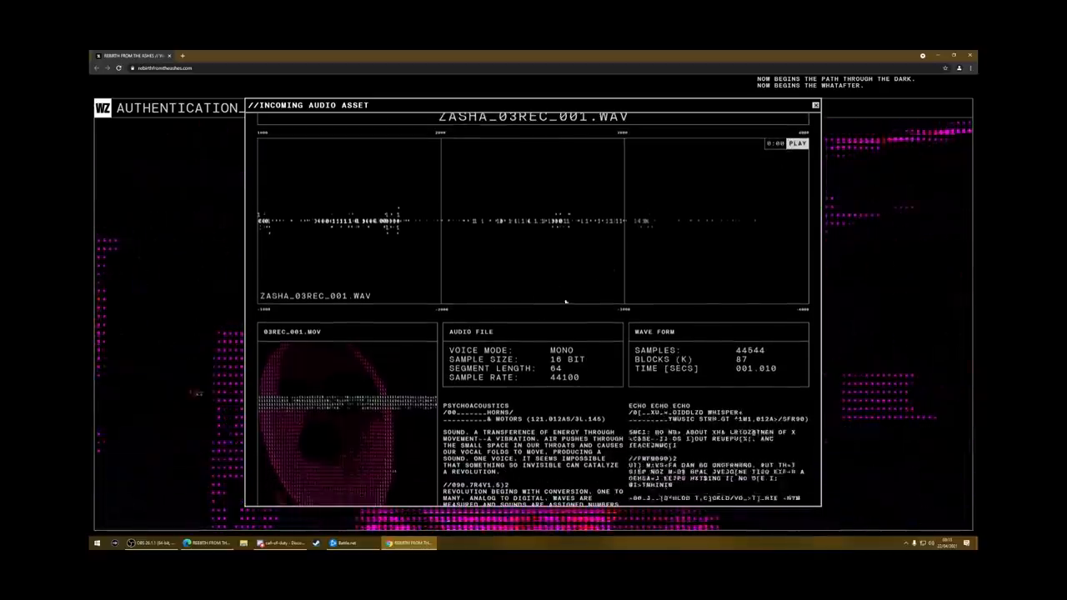
# Play the ZASHA_03REC_001.WAV recording through, then pause it.
pyautogui.click(798, 144)
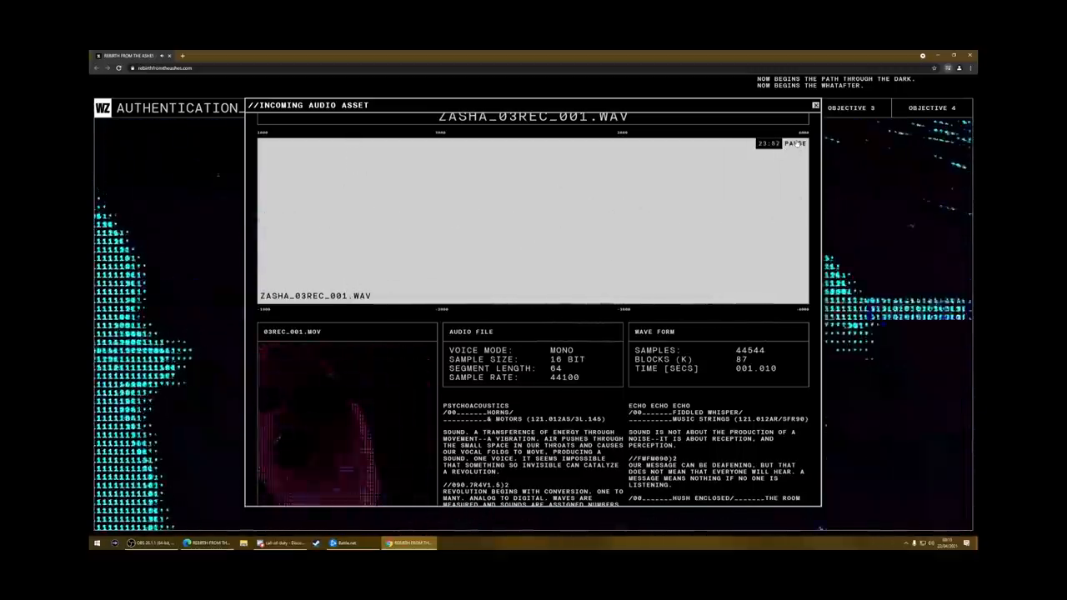
pyautogui.click(795, 144)
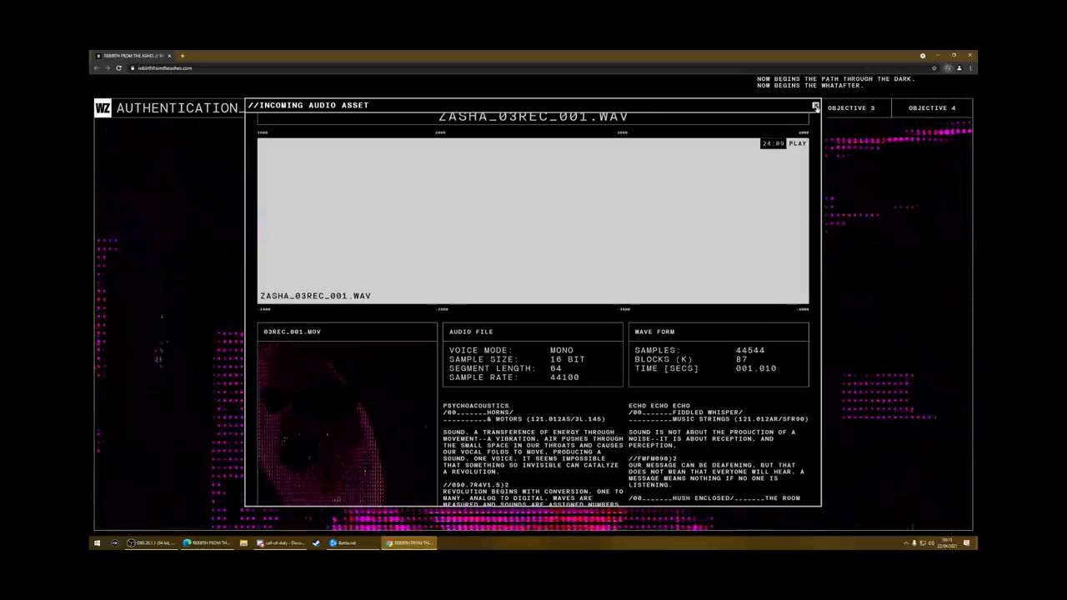
# Close the recording, submit the decoded word CONTAINE, then switch to the code worksheet in Google Sheets.
pyautogui.click(814, 107)
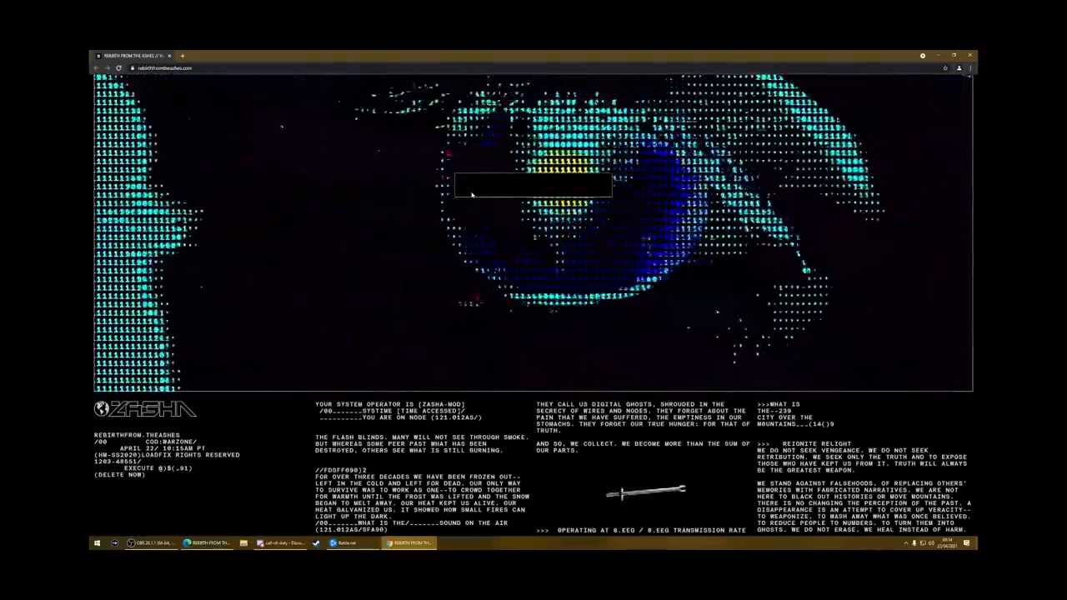
pyautogui.write('CONTAINE')
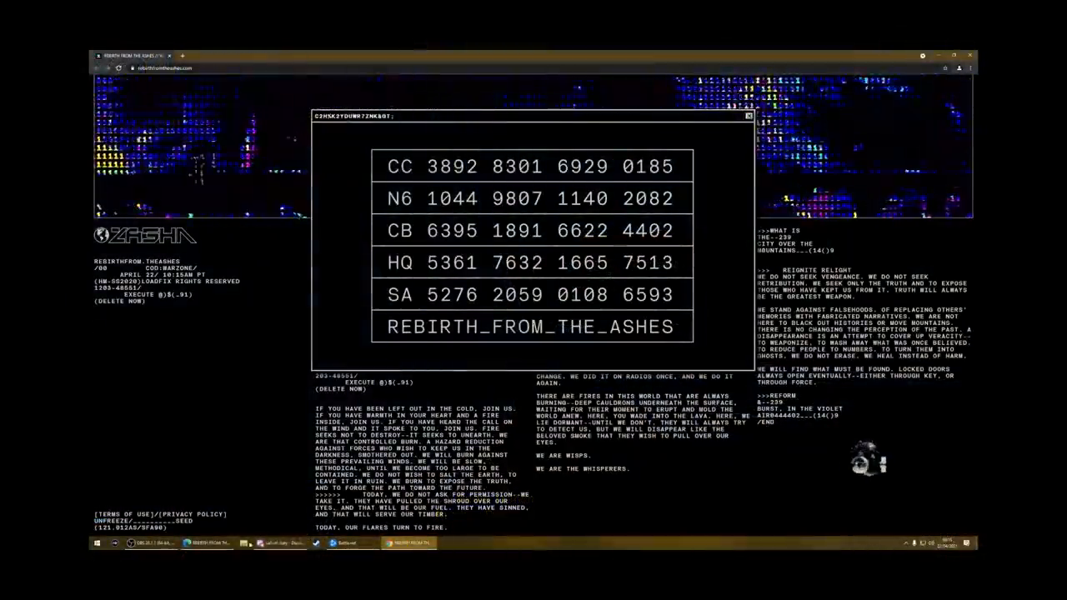
pyautogui.click(313, 55)
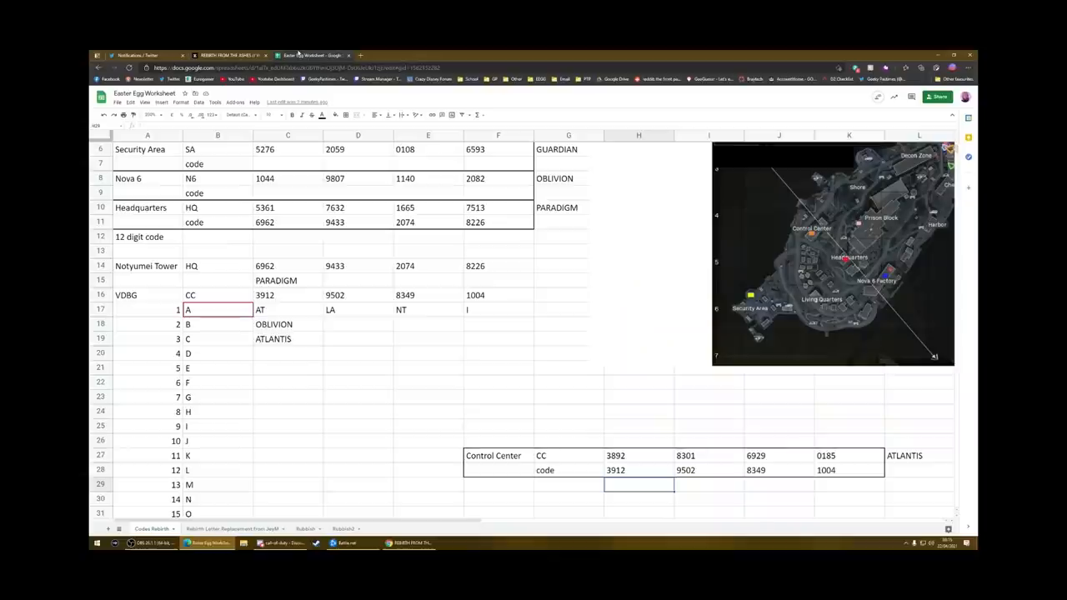
pyautogui.scroll(3)
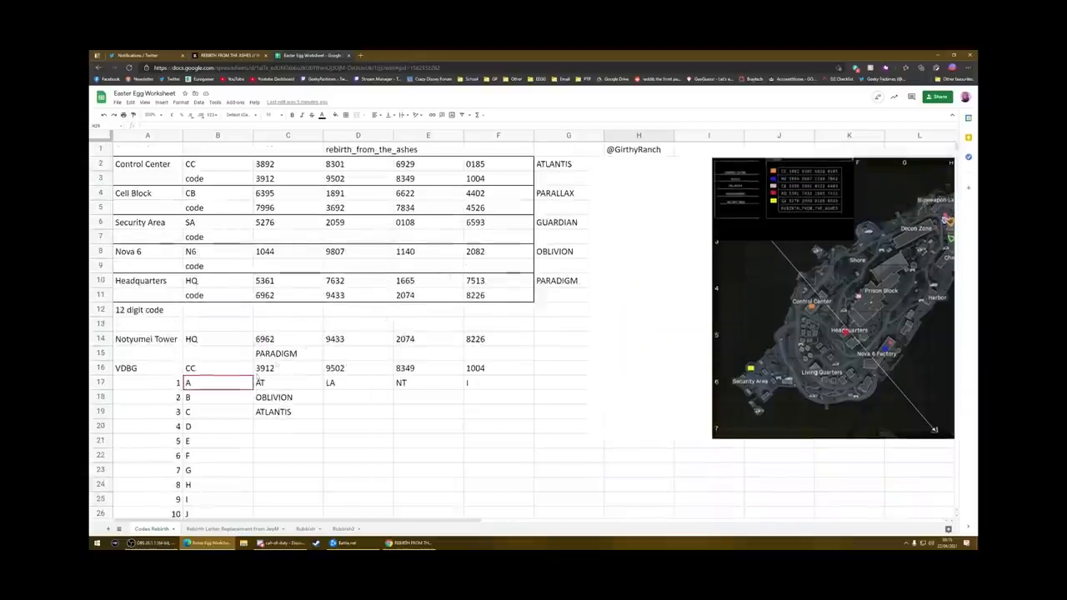
pyautogui.scroll(-3)
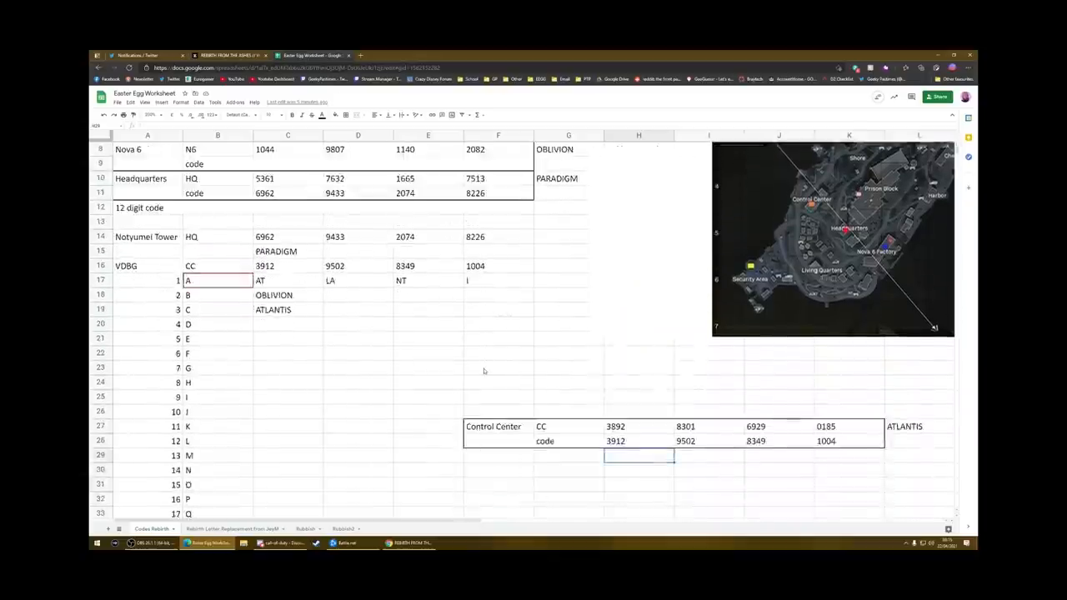
pyautogui.scroll(-3)
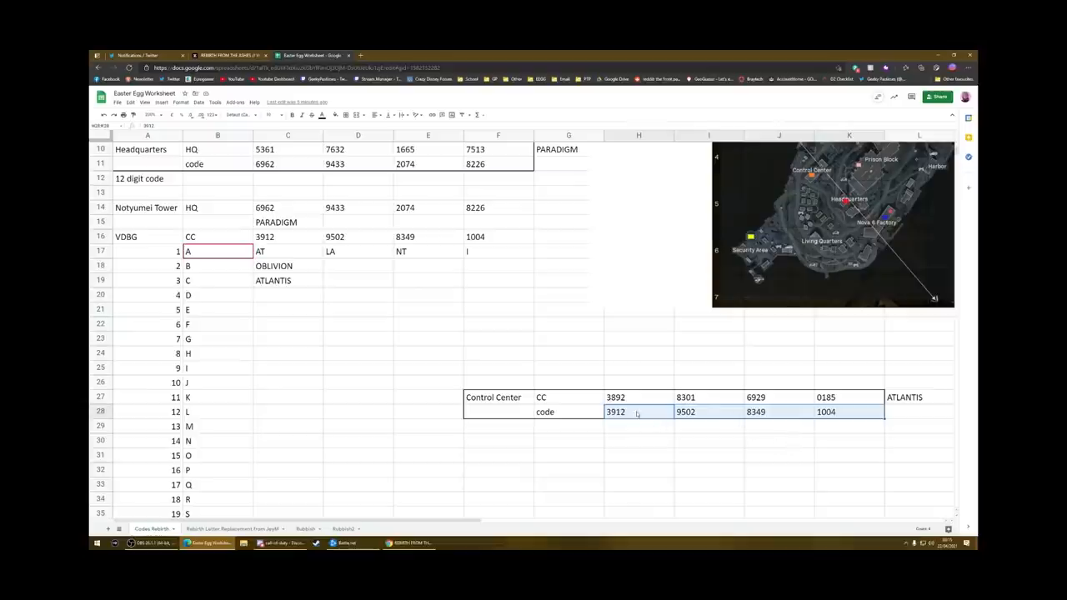
pyautogui.moveTo(613, 397)
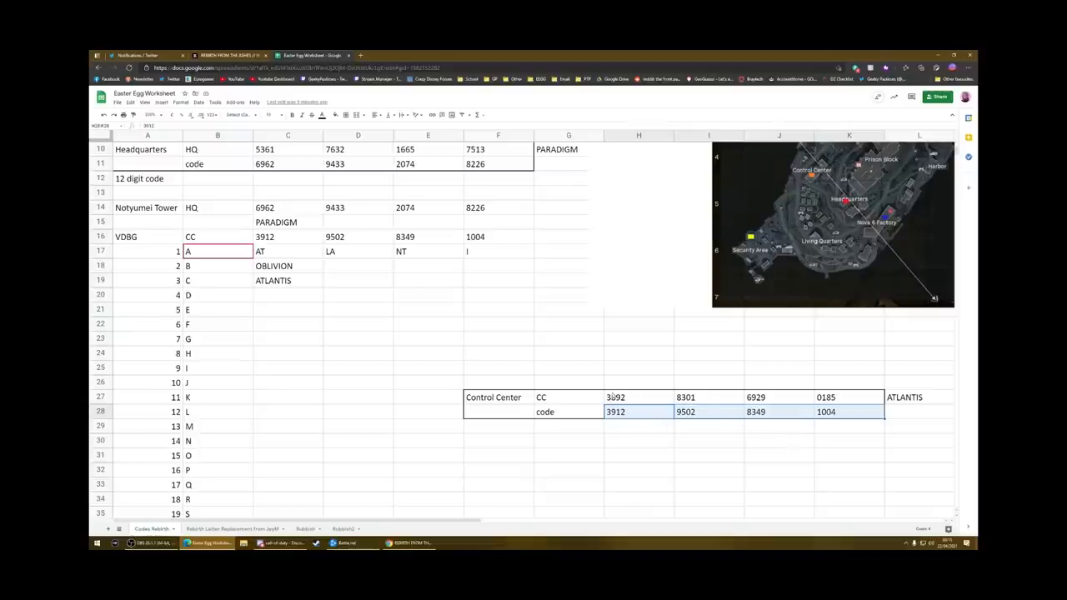
pyautogui.click(639, 397)
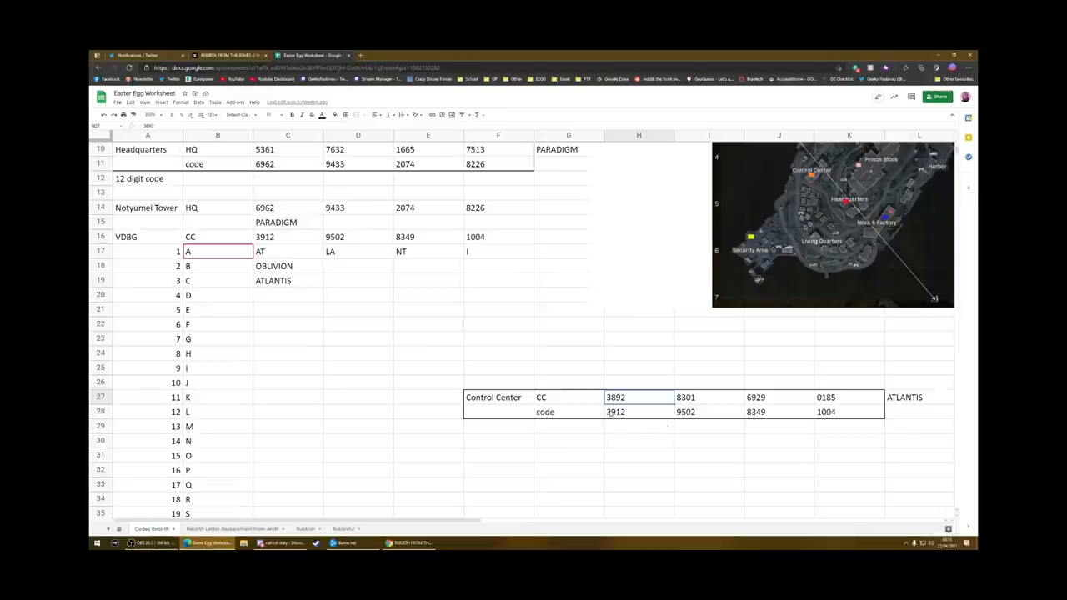
pyautogui.click(639, 426)
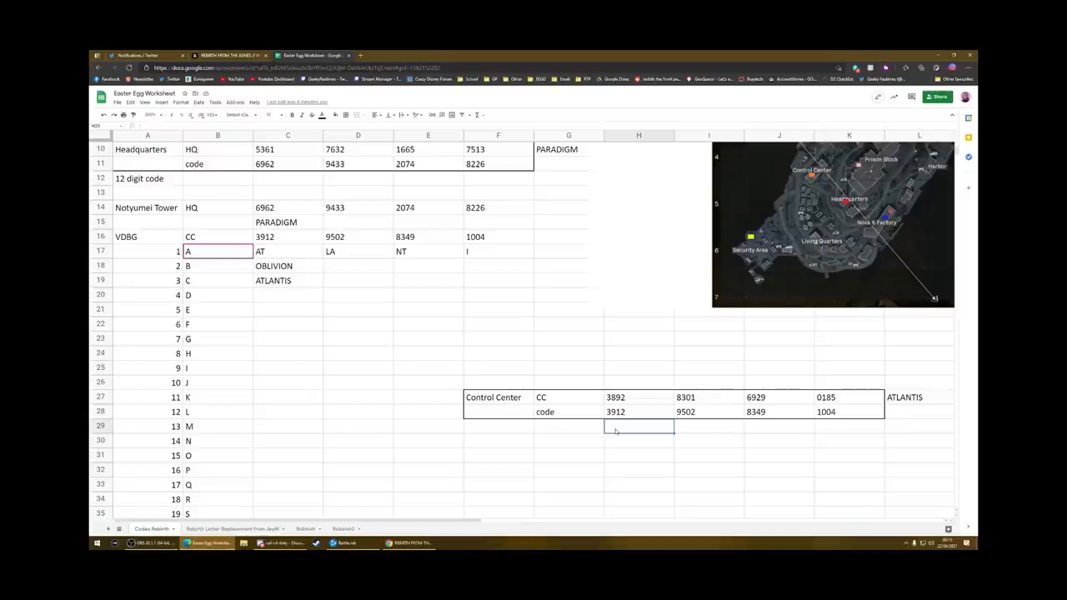
# Enter number pair 1 20 and decode the first letter pairs as AT and LA.
pyautogui.write('1')
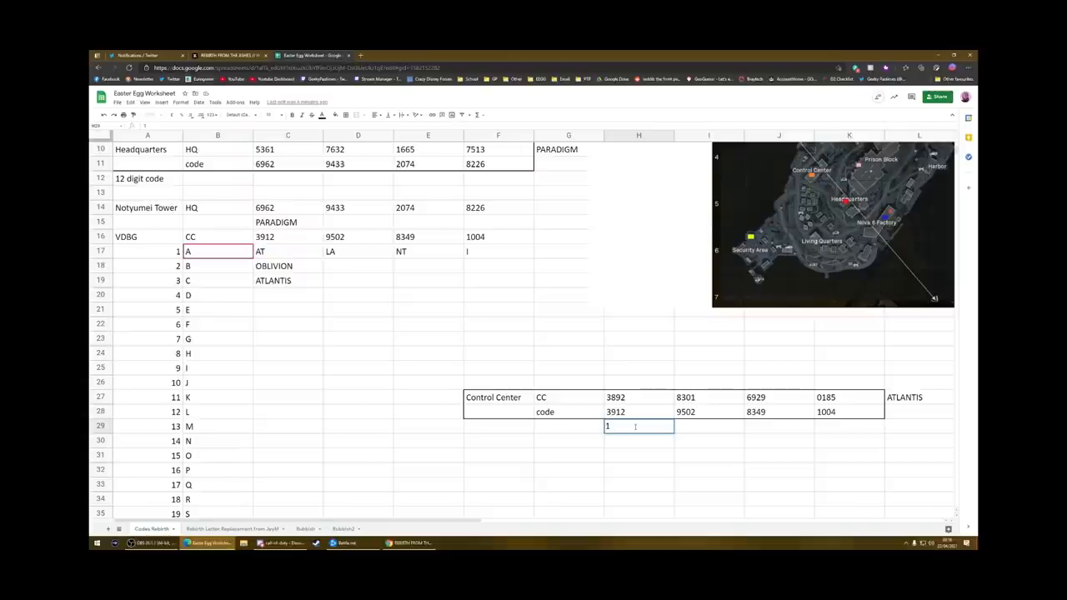
pyautogui.write('20')
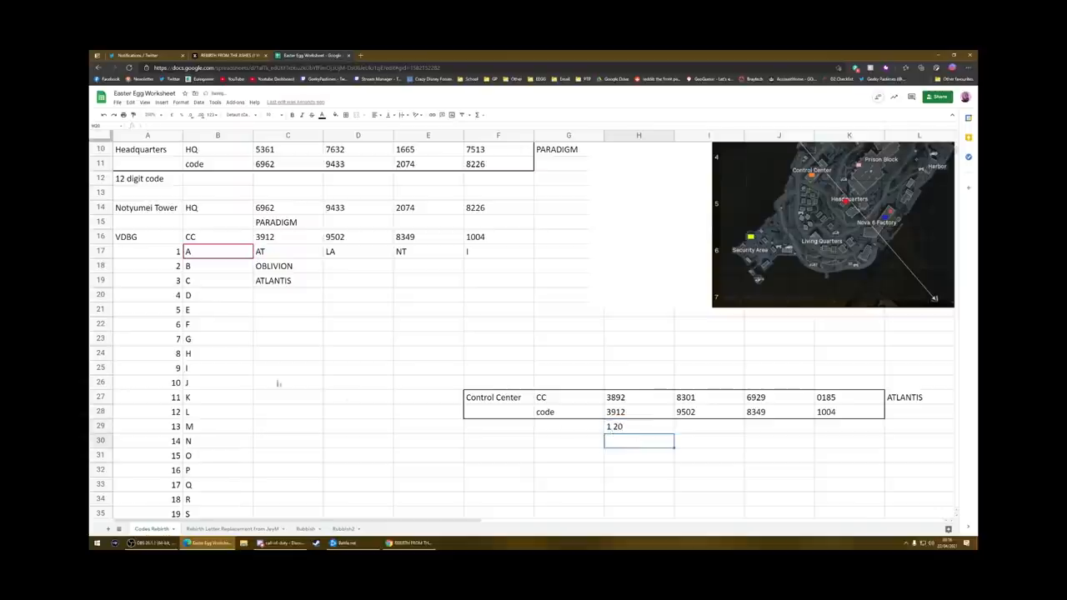
pyautogui.scroll(-3)
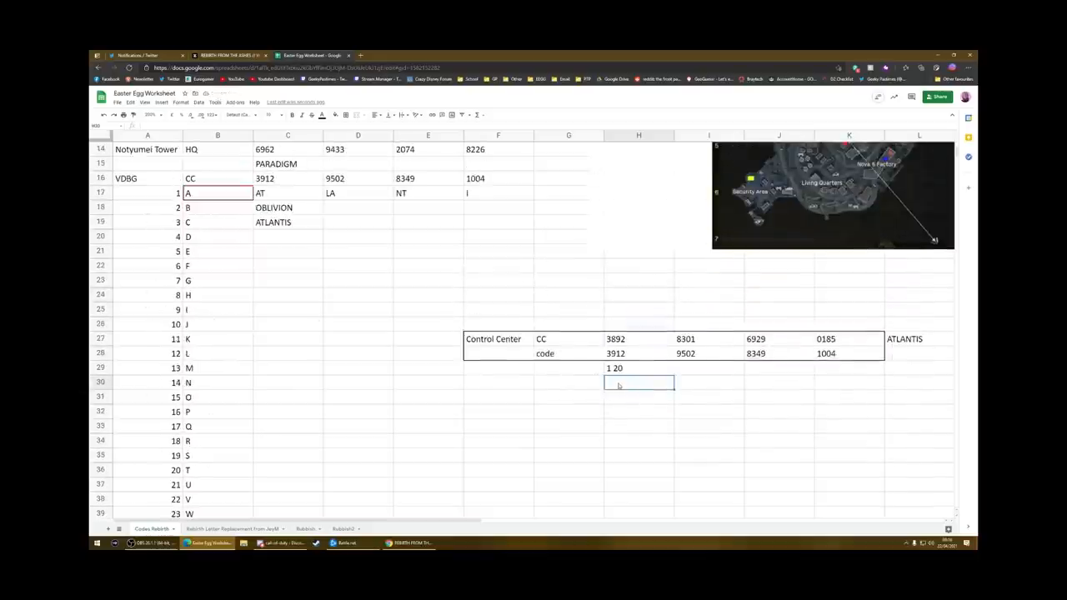
pyautogui.write('A')
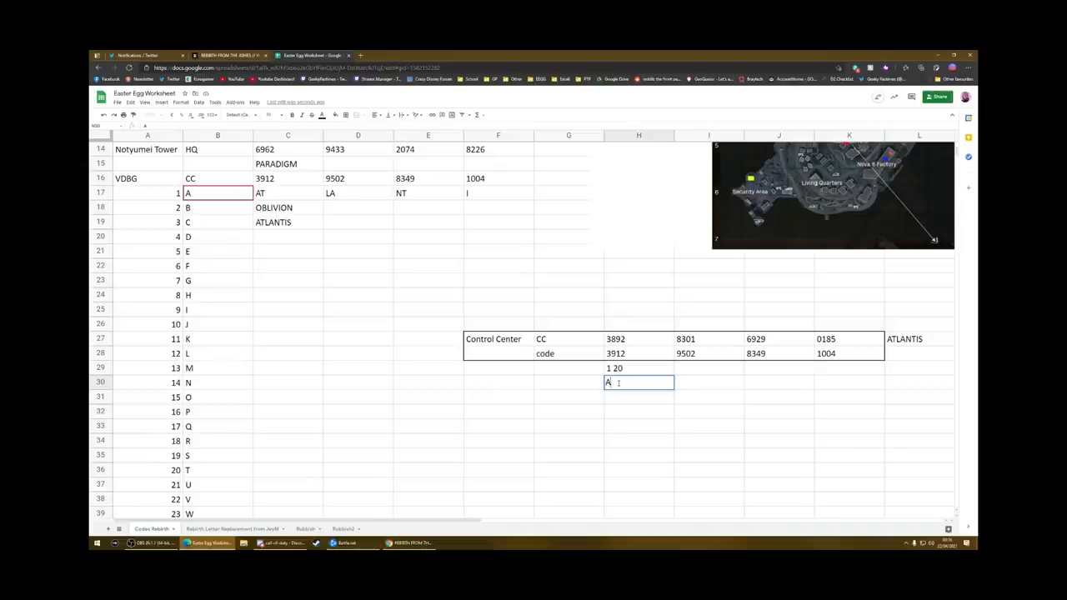
pyautogui.write('T')
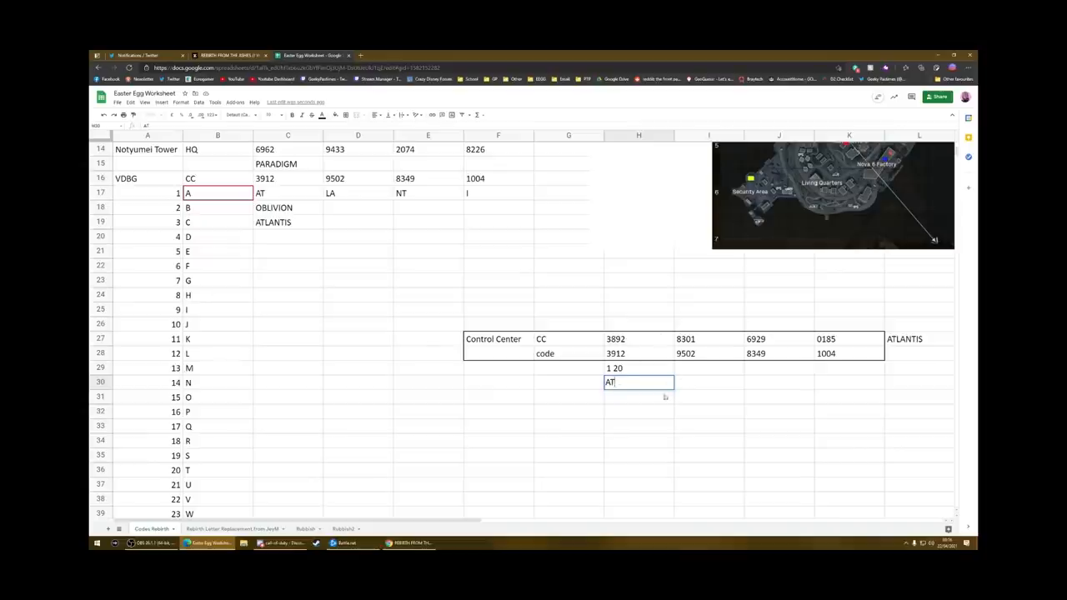
pyautogui.moveTo(707, 377)
pyautogui.write('12 1')
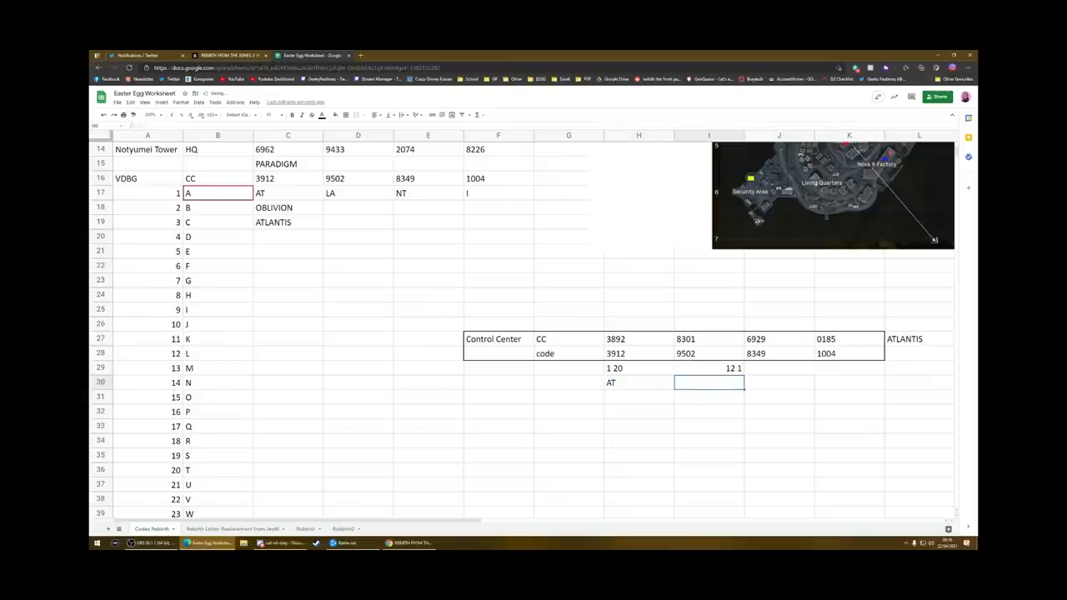
pyautogui.write('L')
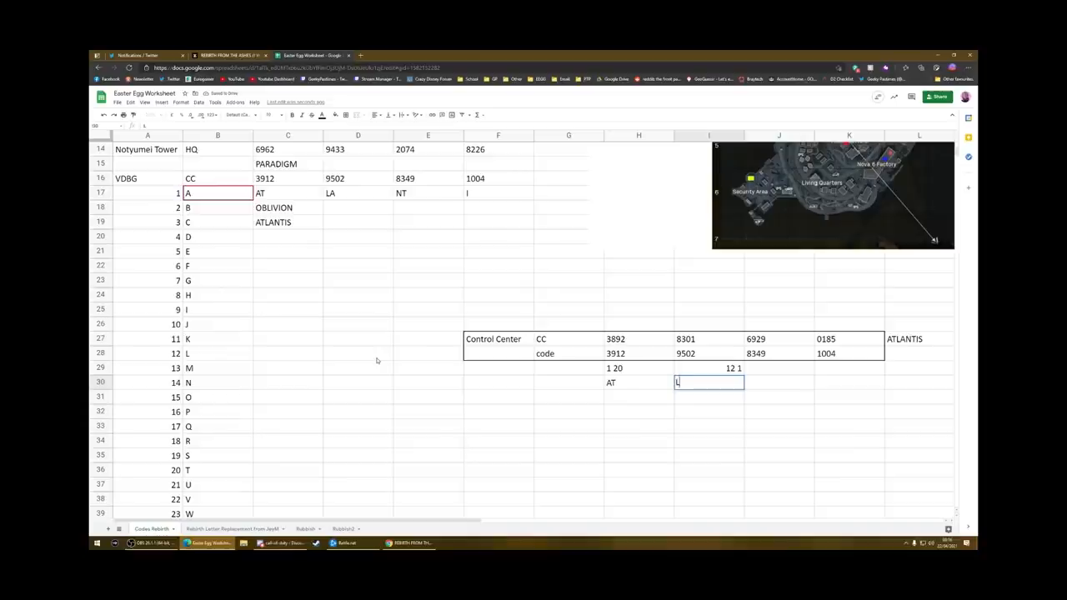
pyautogui.write('A')
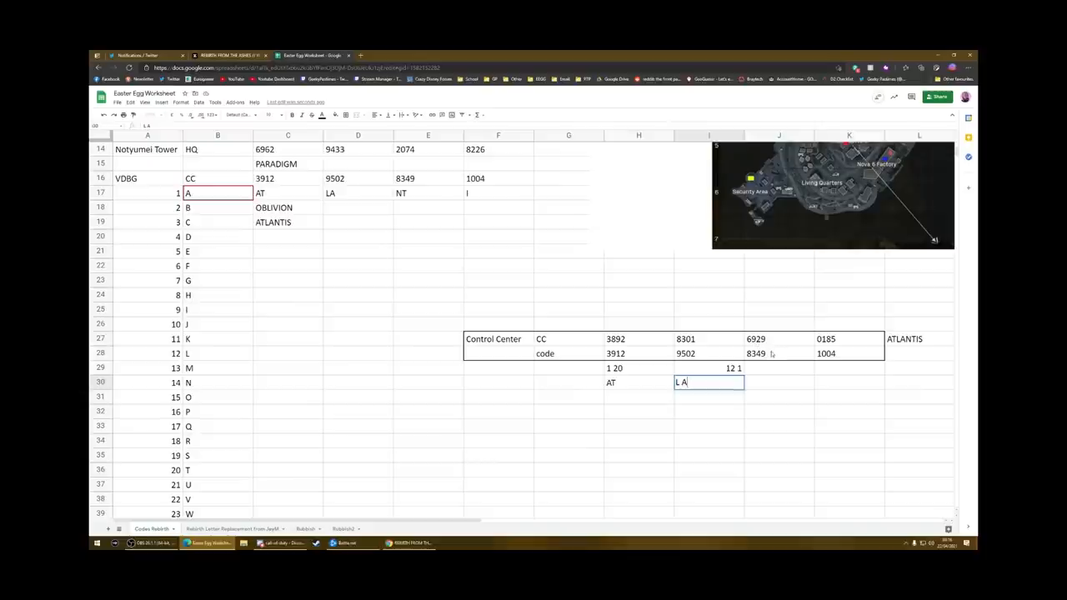
pyautogui.press('tab')
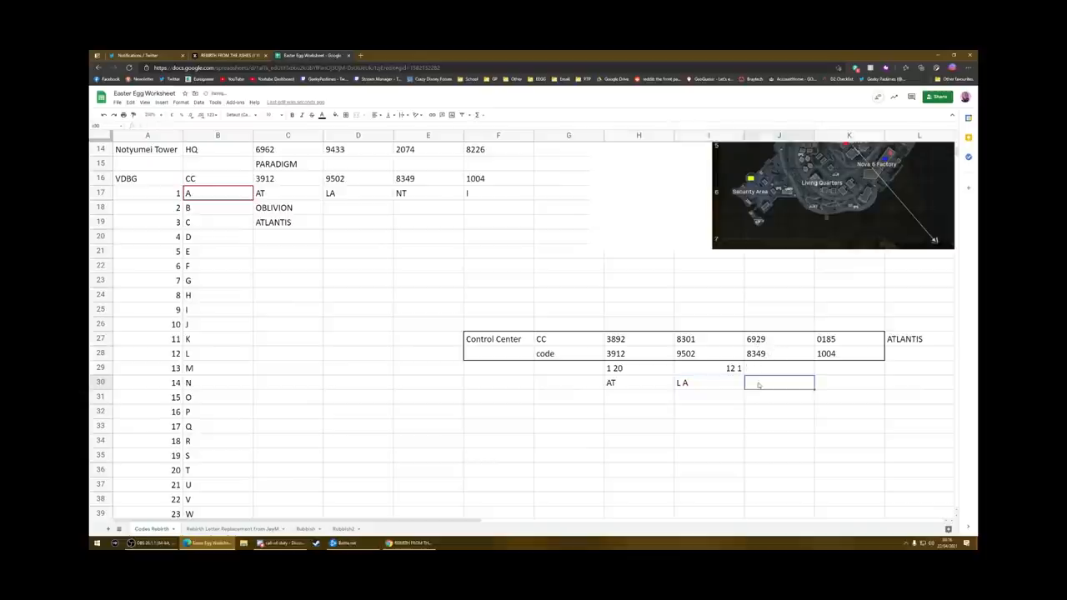
# Enter pairs 14 2 and 9 19, decoding them as NT and I S.
pyautogui.write('14')
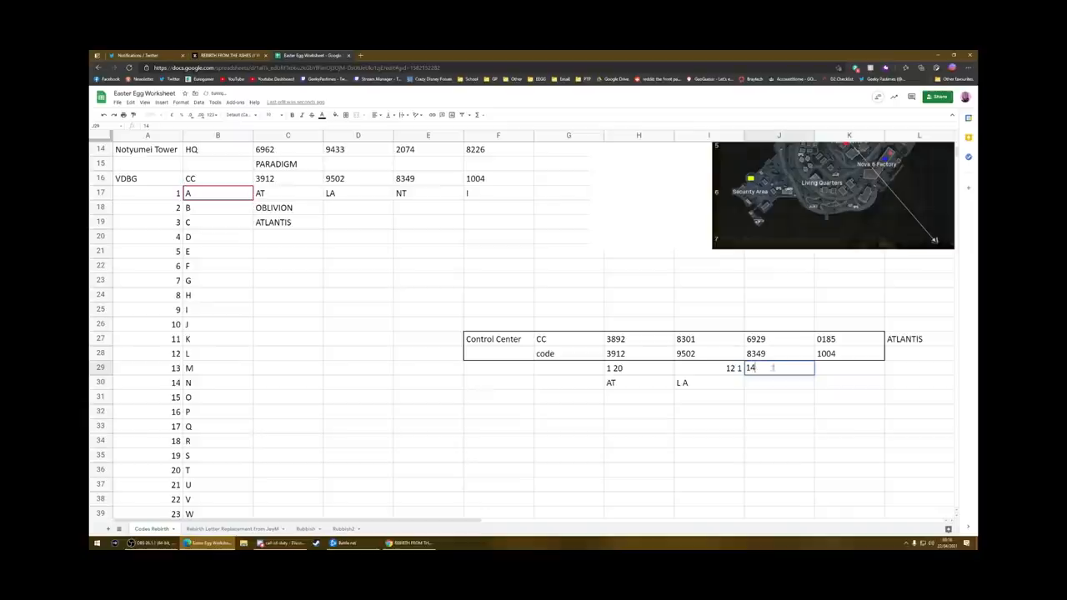
pyautogui.write('20')
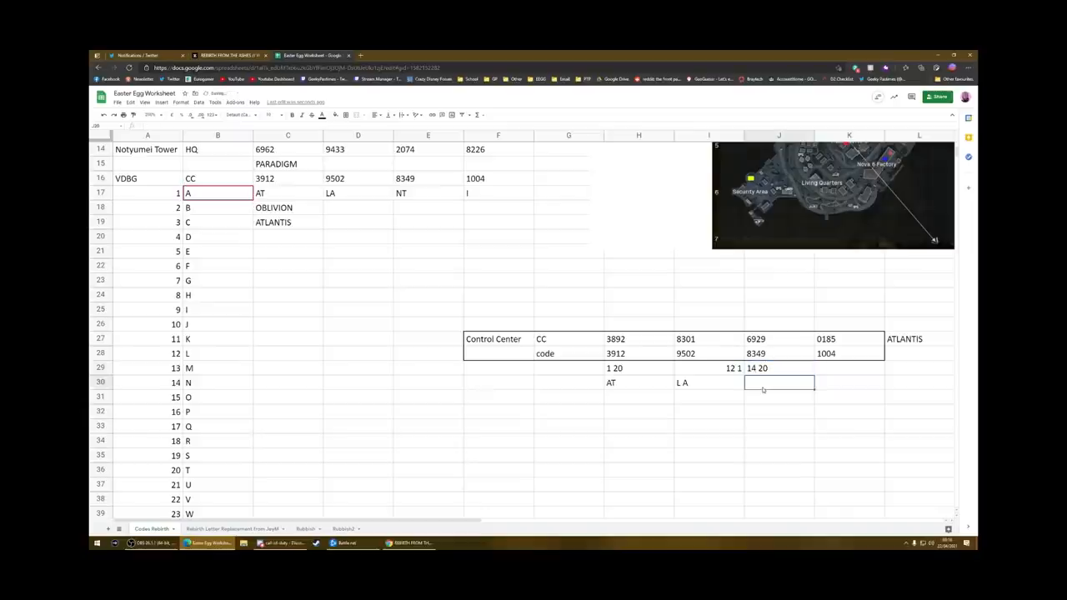
pyautogui.write('N')
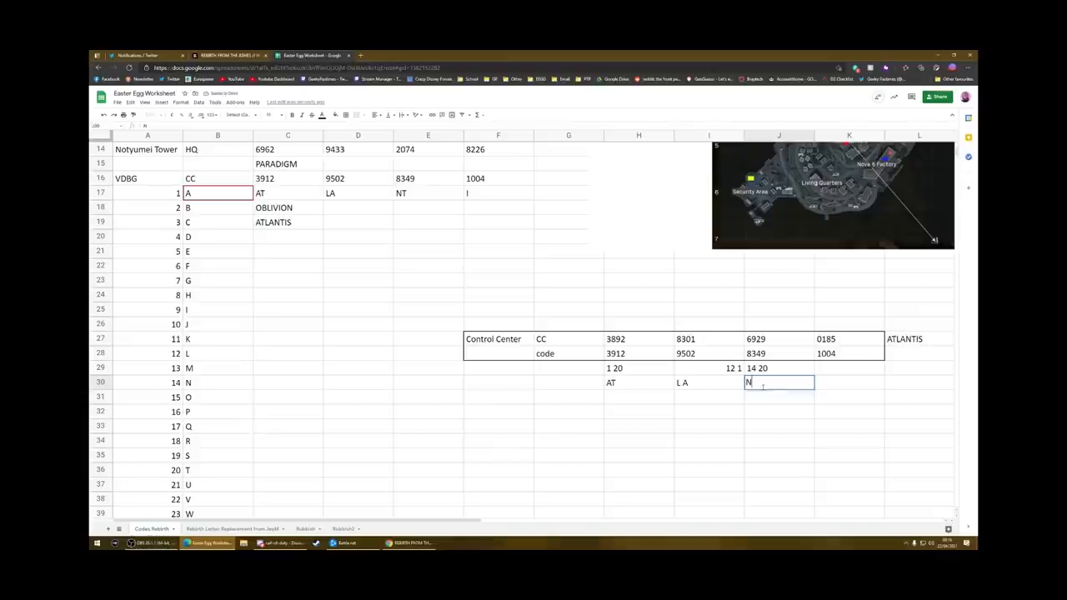
pyautogui.write('T')
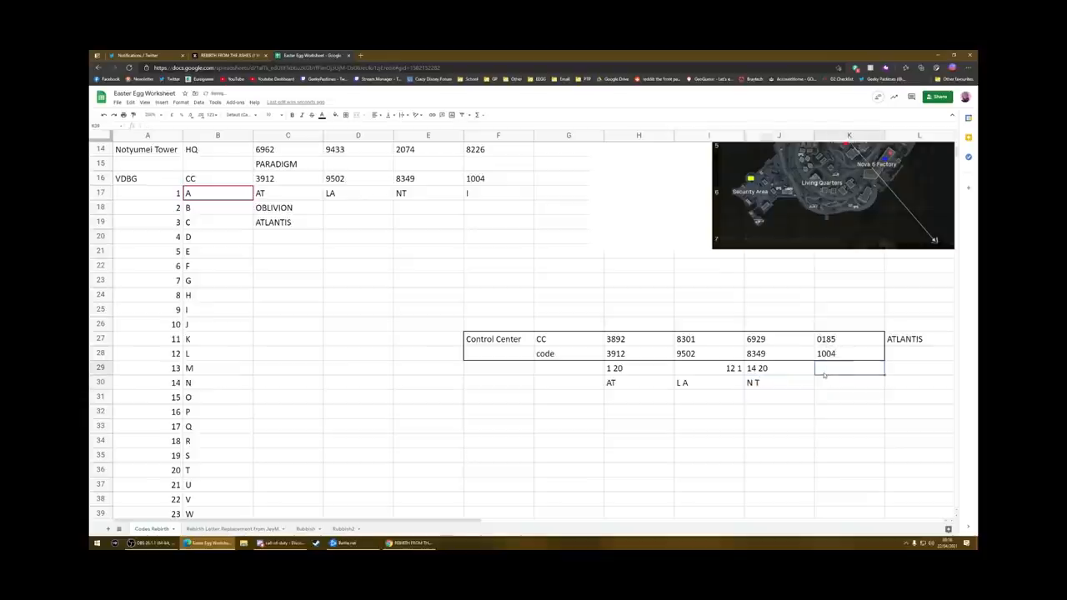
pyautogui.write('9')
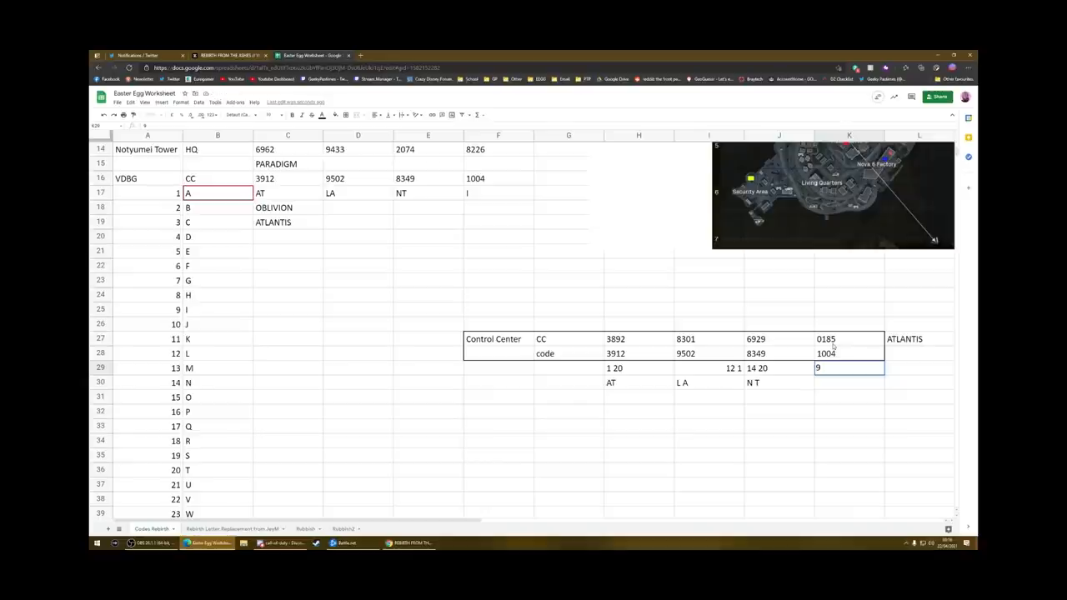
pyautogui.write('19')
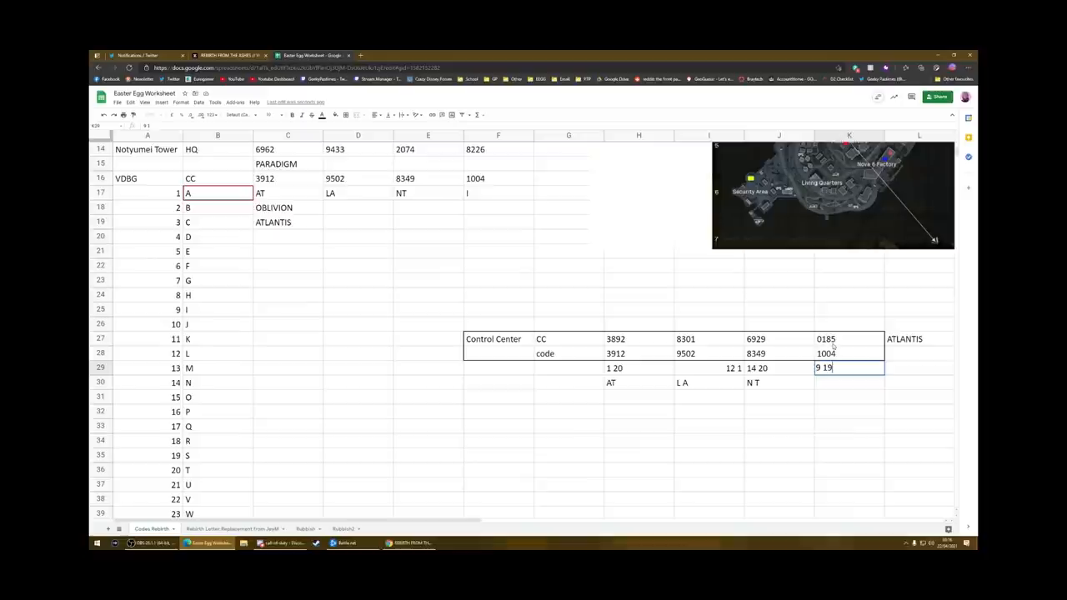
pyautogui.press('Return')
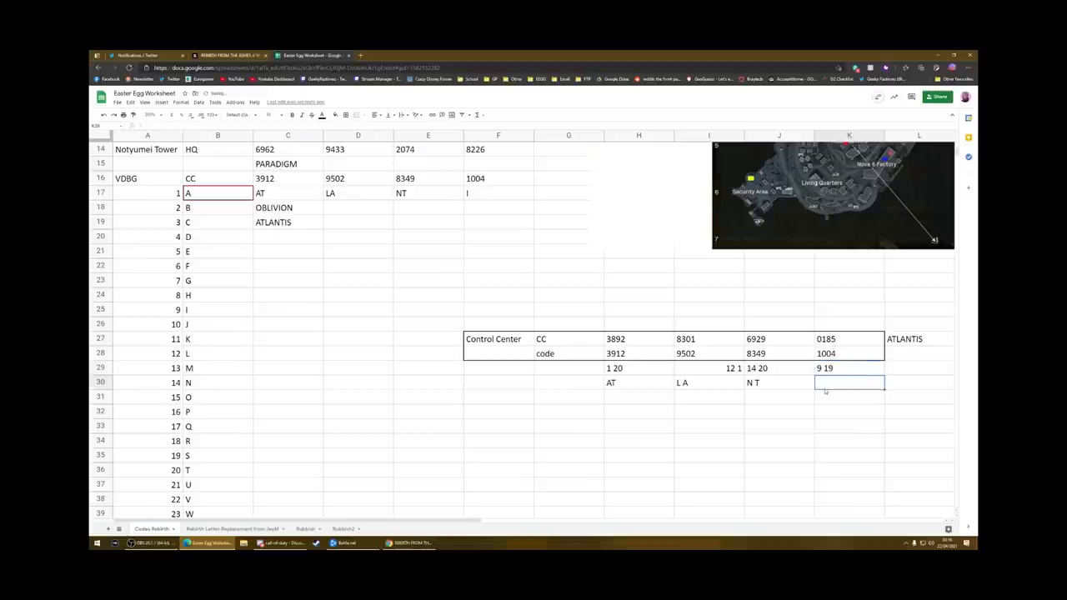
pyautogui.write('I S')
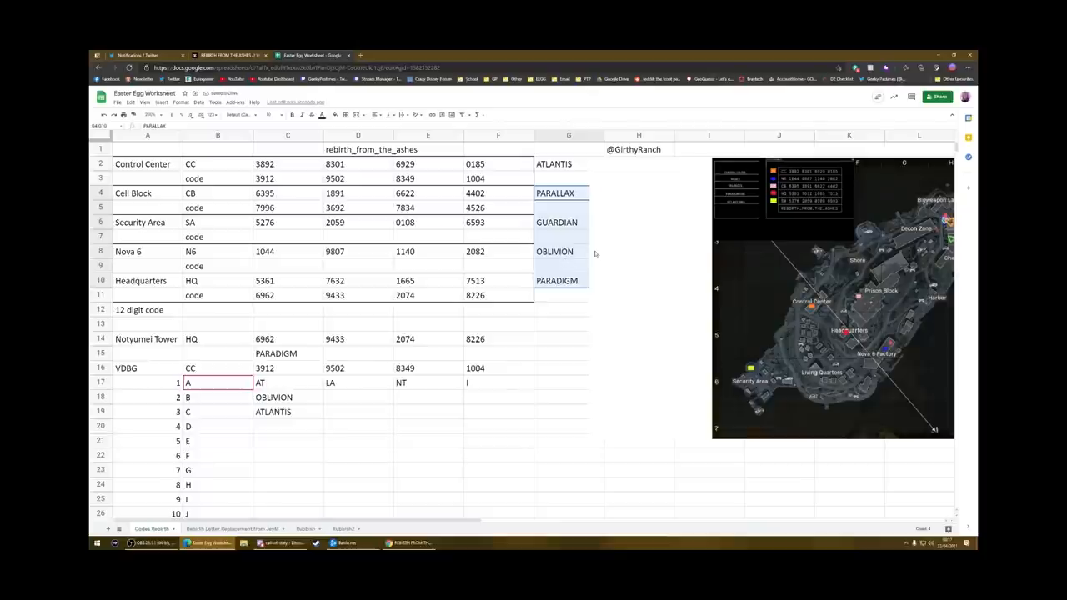
pyautogui.moveTo(559, 296)
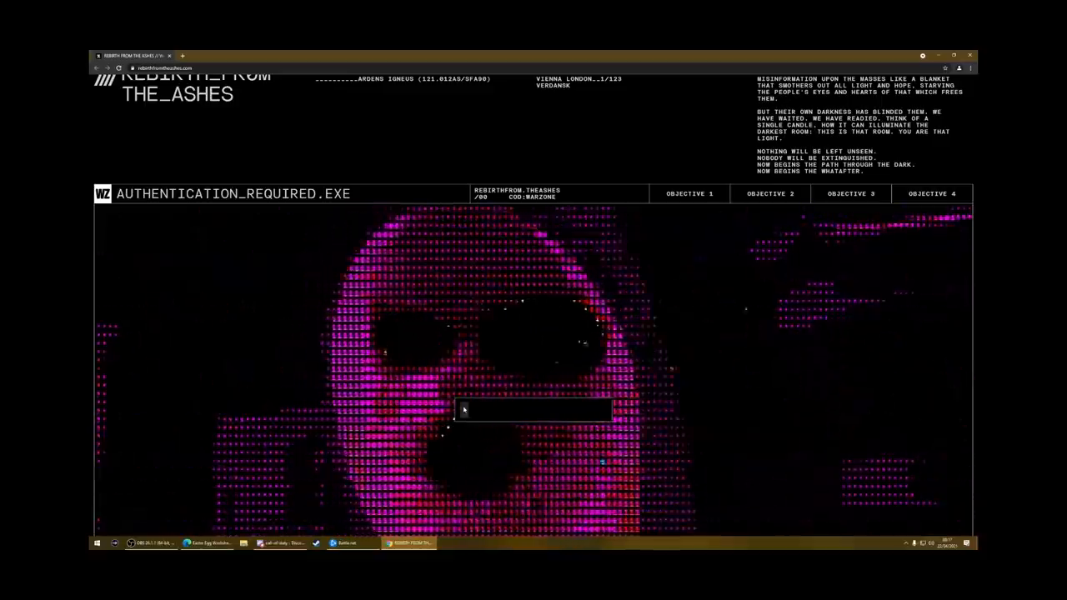
# Enter PARADIGM, pass the Verify Humanity image check, view the lockdown payload and close it.
pyautogui.write('PARADI')
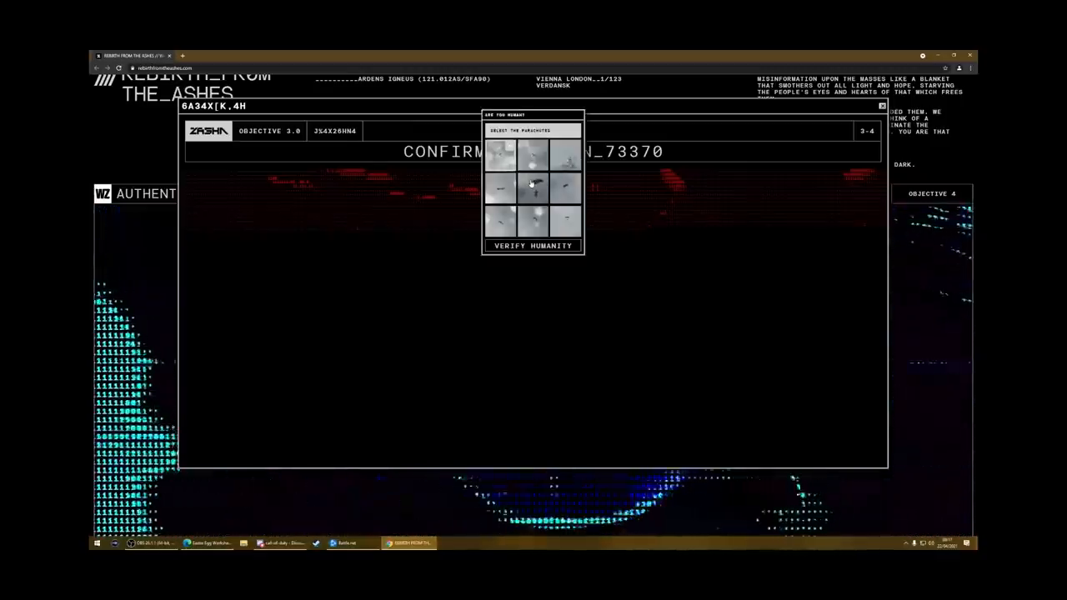
pyautogui.click(534, 245)
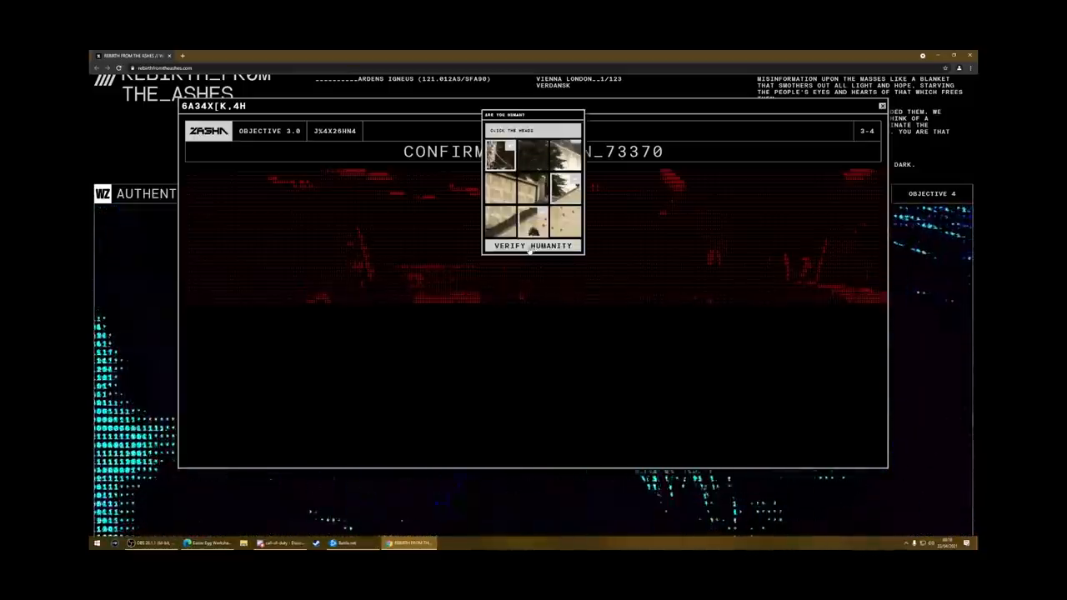
pyautogui.click(534, 245)
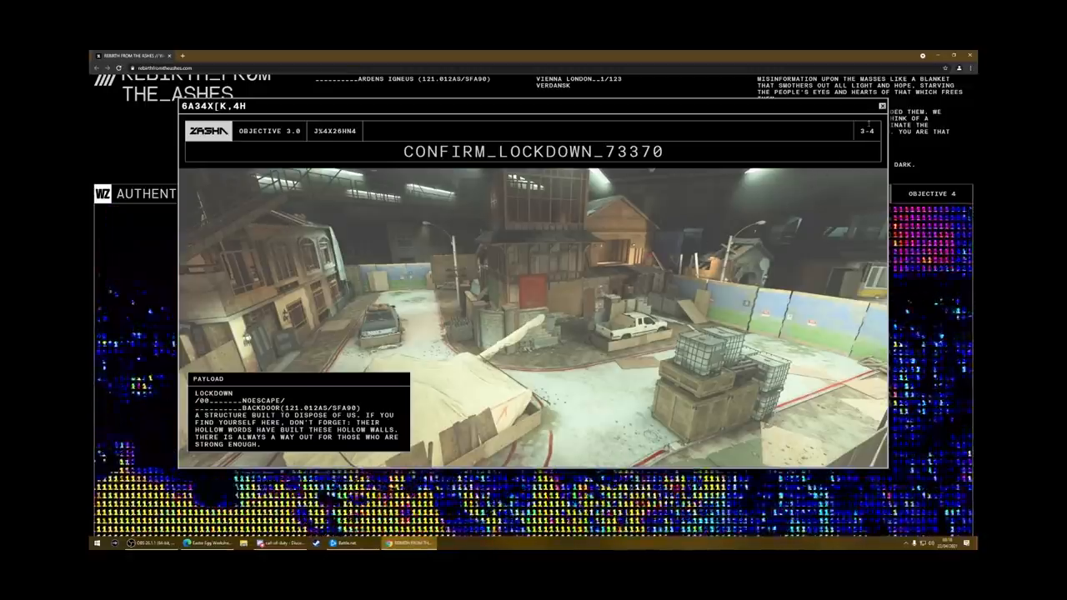
pyautogui.click(880, 107)
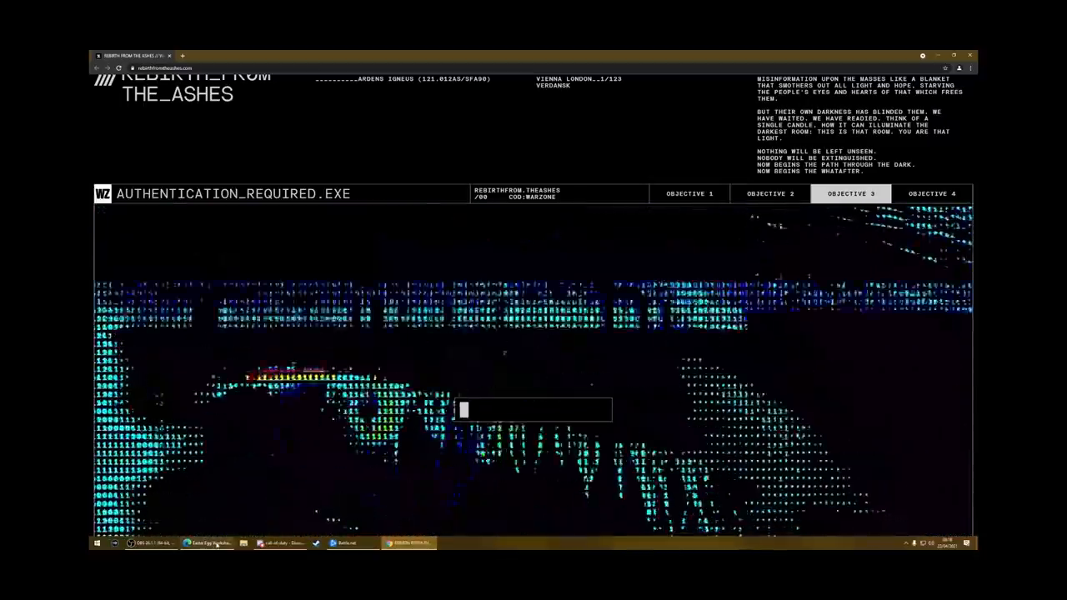
# Allow location access for the Global-Beacon objective and close it once the location is reported.
pyautogui.click(314, 55)
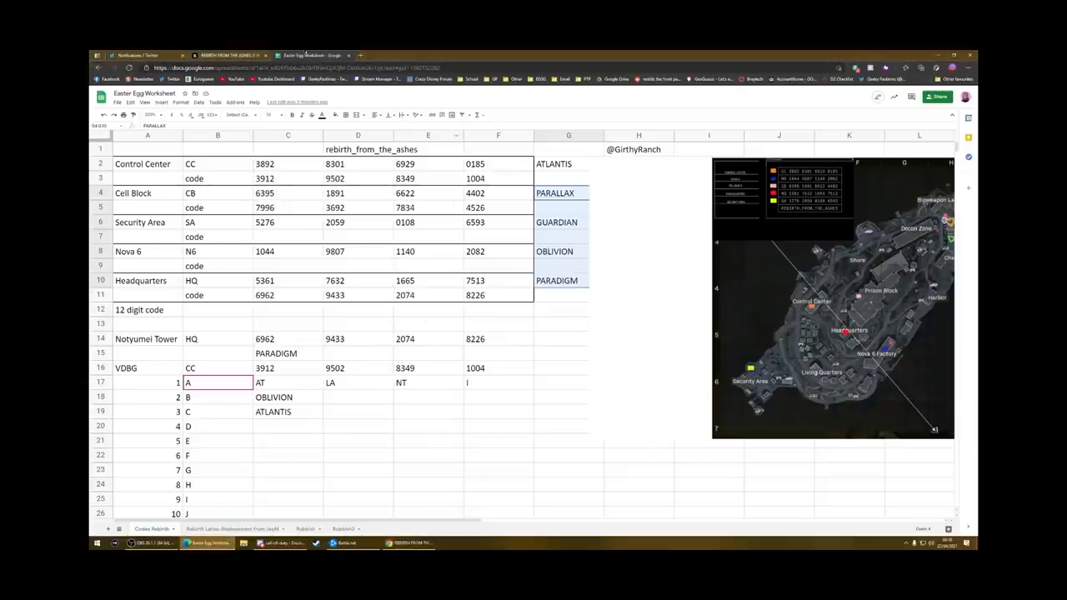
pyautogui.click(234, 55)
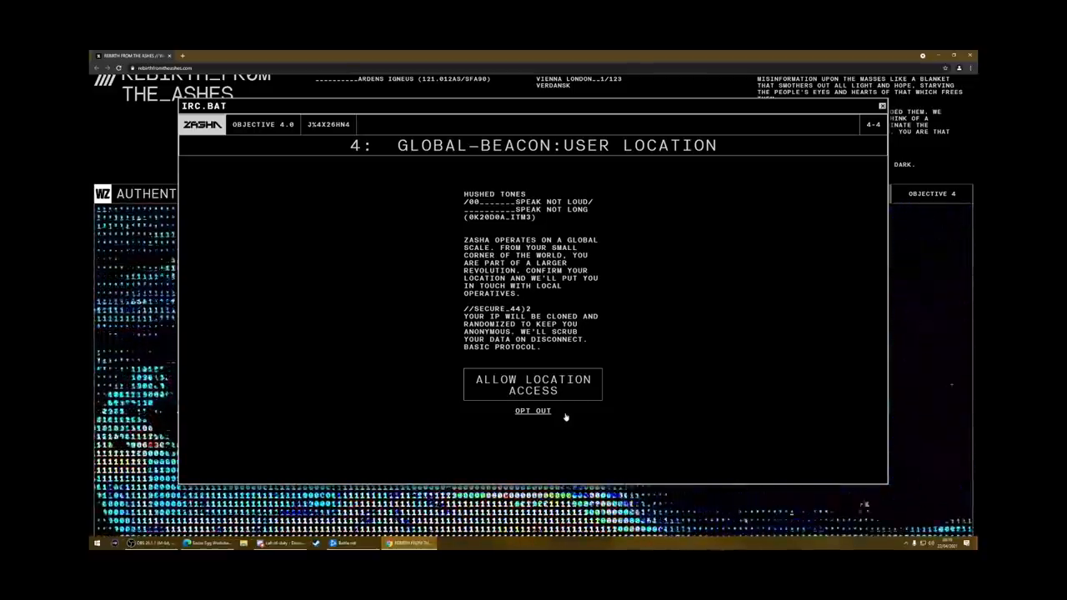
pyautogui.click(532, 384)
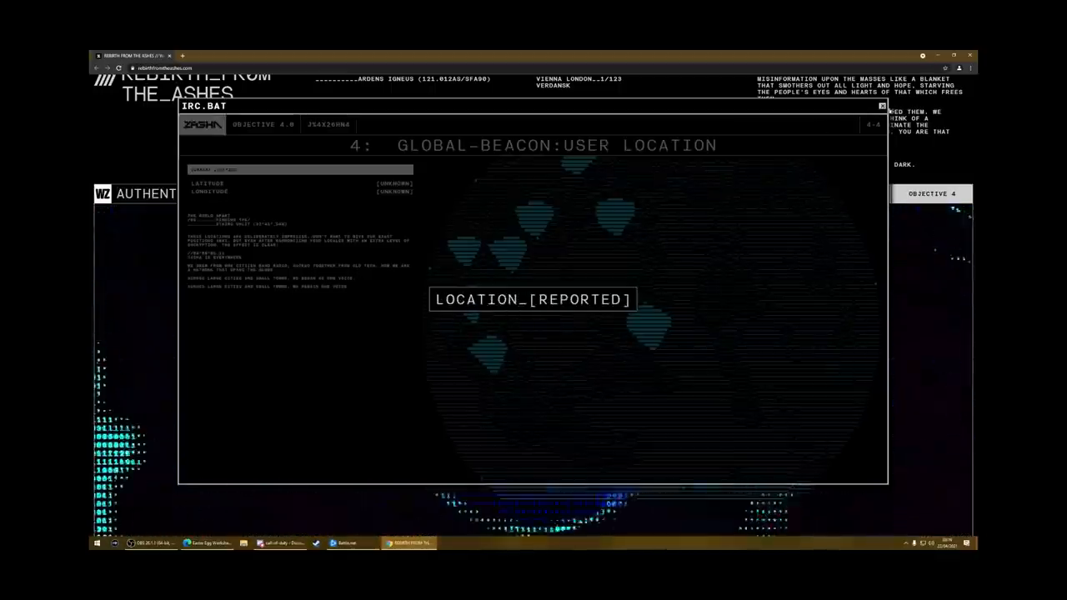
pyautogui.click(883, 107)
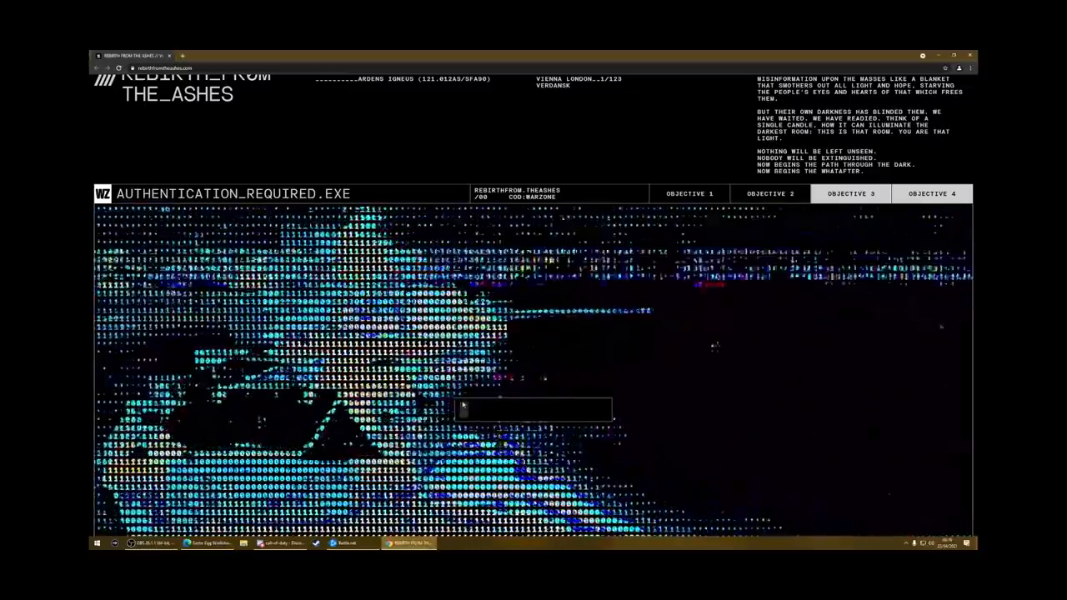
# Enter GUARDIAN, allow camera access, capture the facial scan and download the badge.
pyautogui.write('GUARDIA')
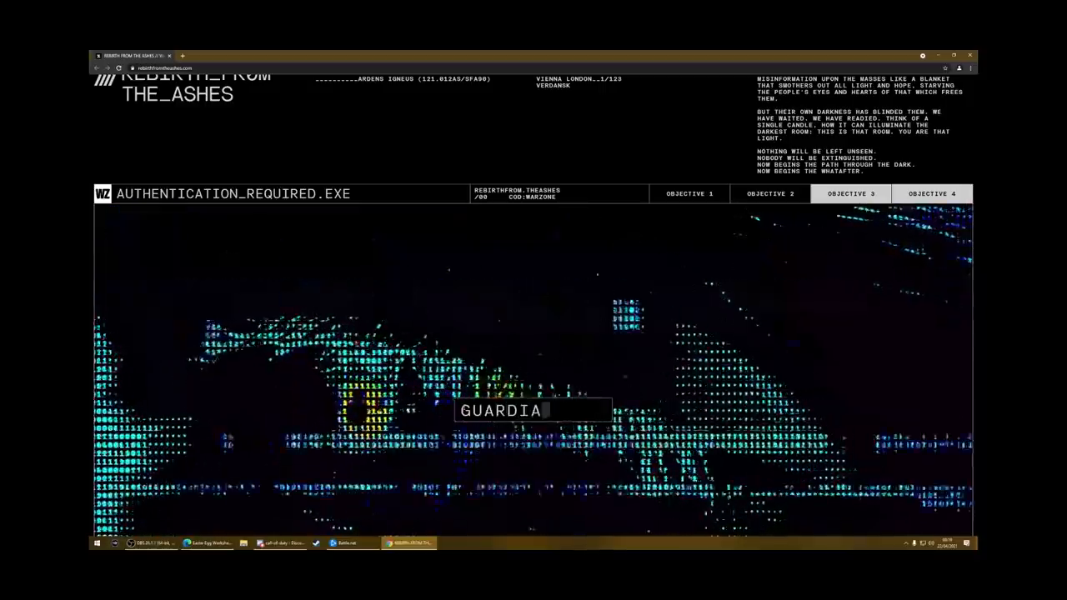
pyautogui.write('N')
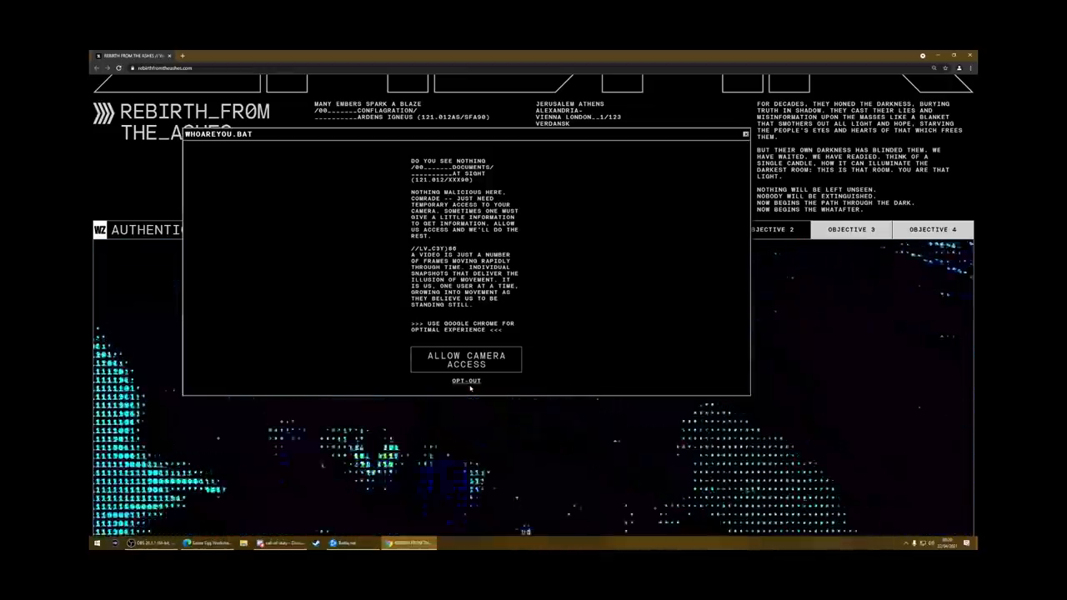
pyautogui.click(467, 360)
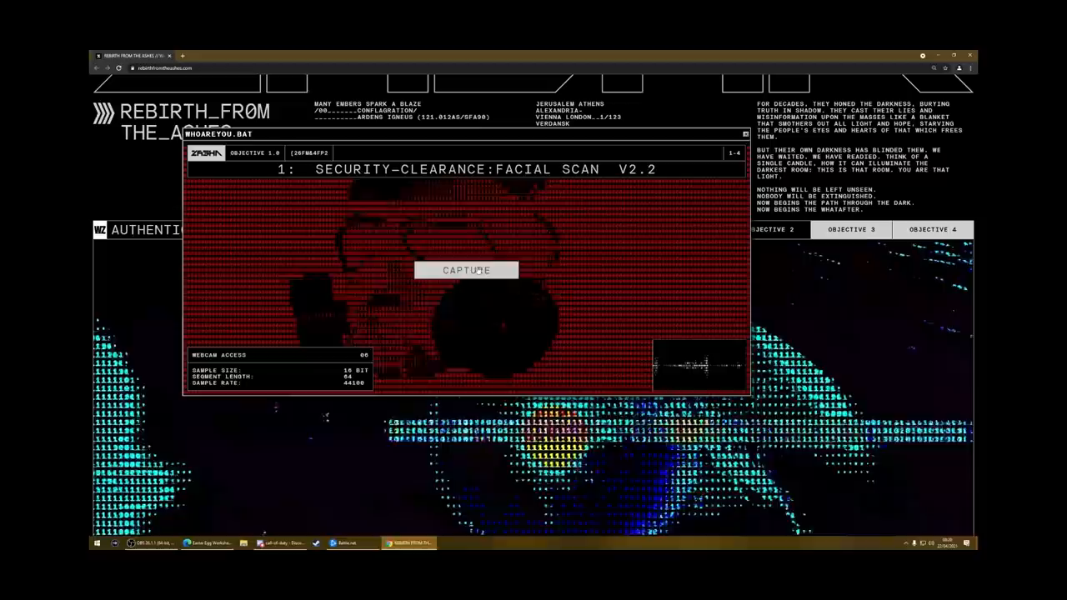
pyautogui.click(467, 270)
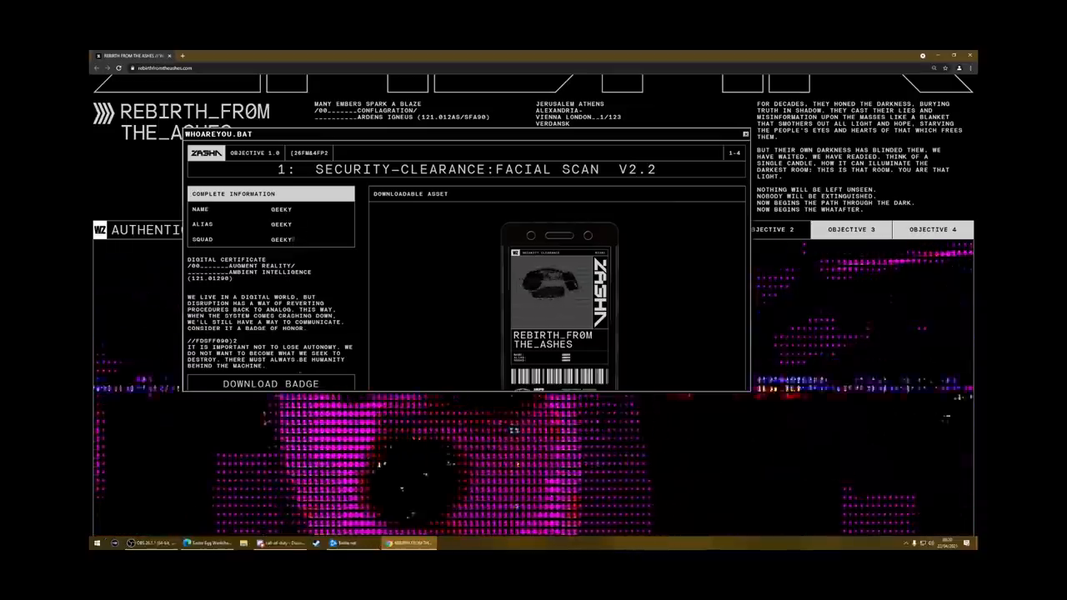
pyautogui.click(270, 383)
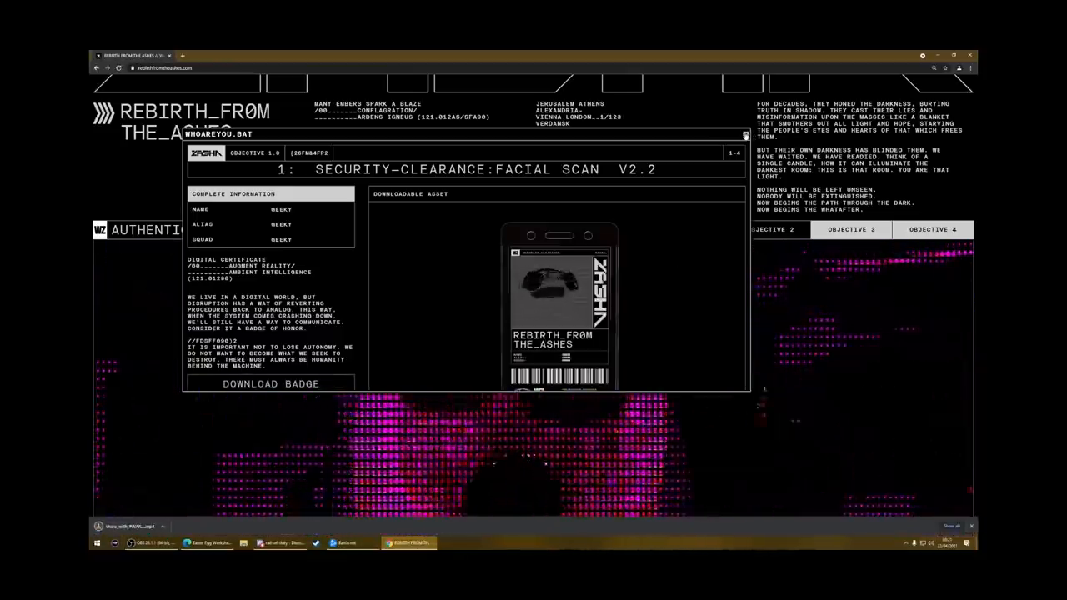
# Close the facial scan window, enter the next code tone, and type ATLANTI in the authentication prompt.
pyautogui.click(743, 133)
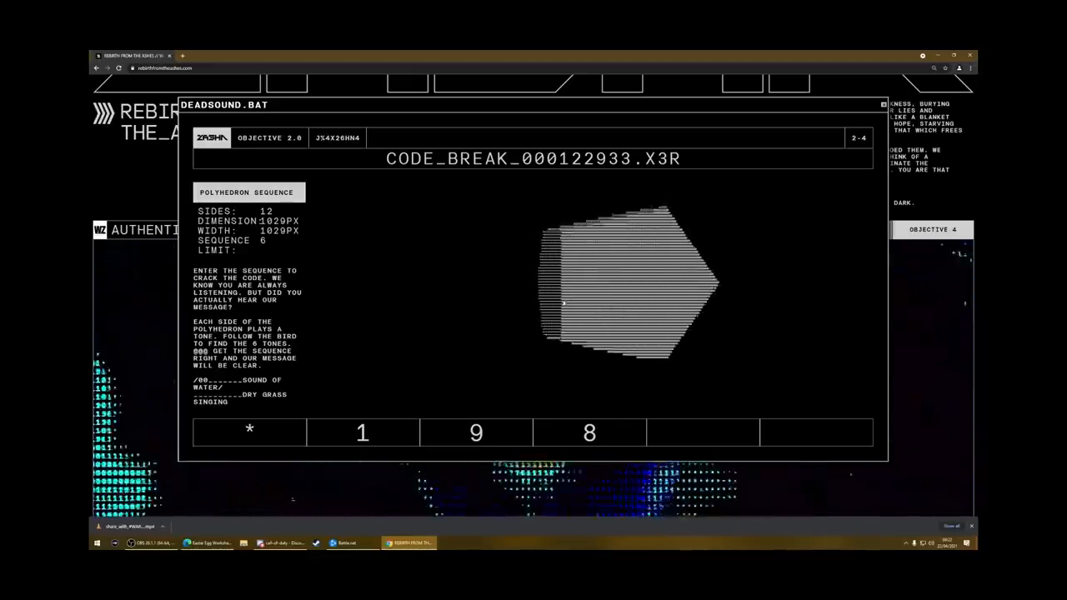
pyautogui.click(704, 432)
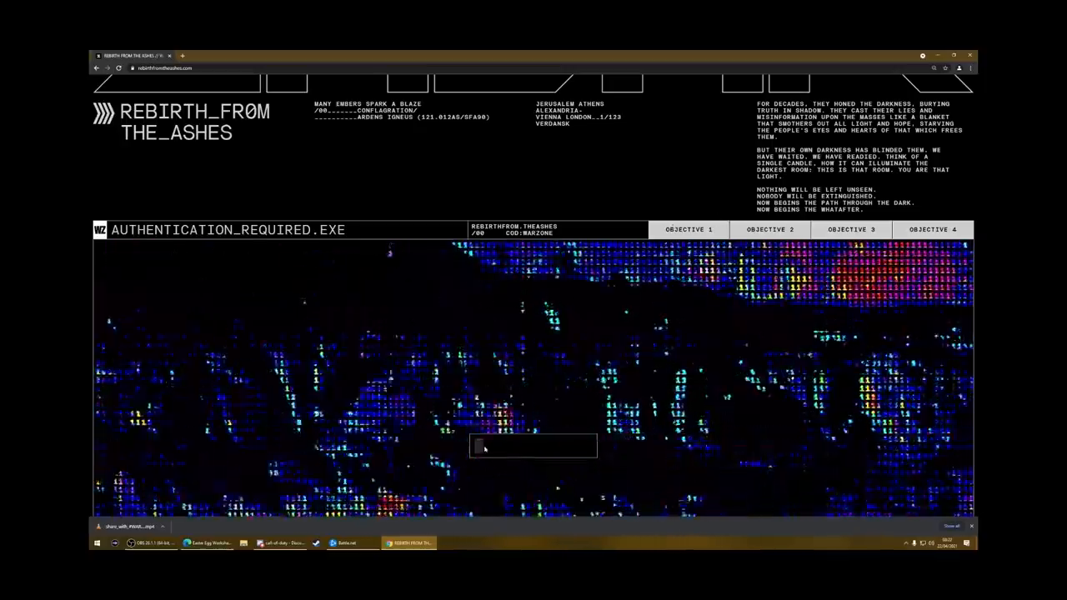
pyautogui.write('ATLANTI')
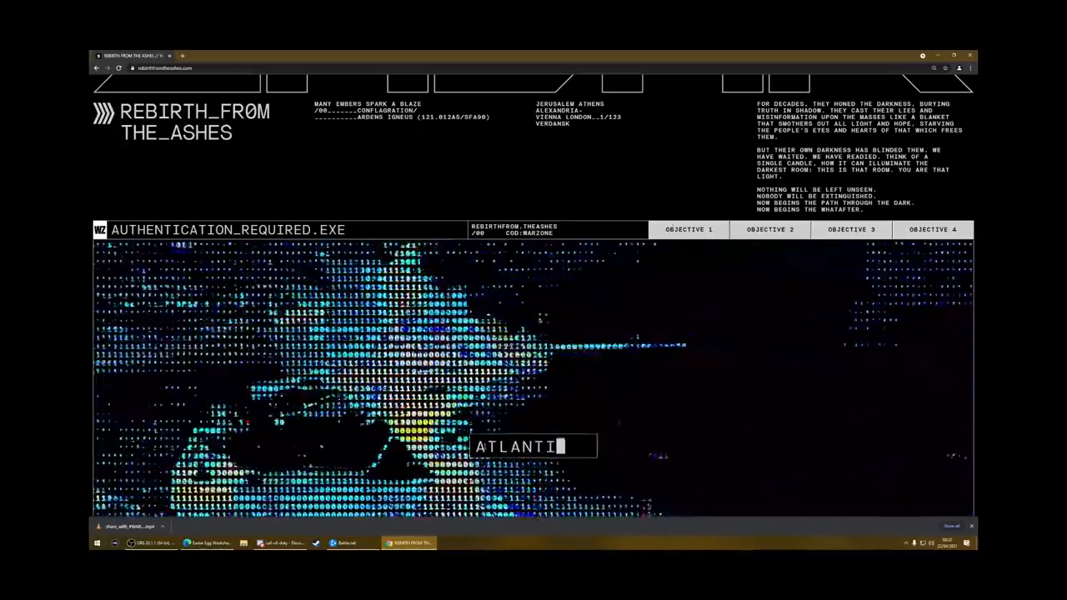